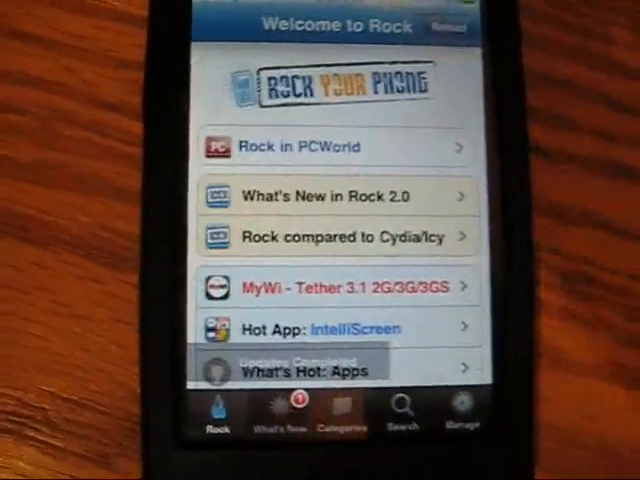
pyautogui.click(460, 412)
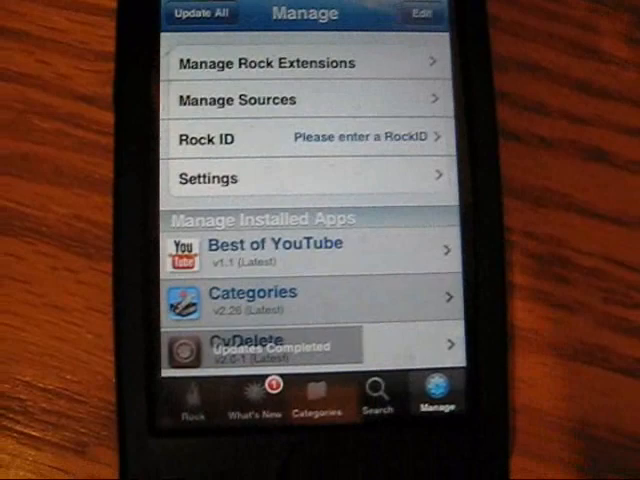
pyautogui.click(236, 100)
pyautogui.write('http://cydia.')
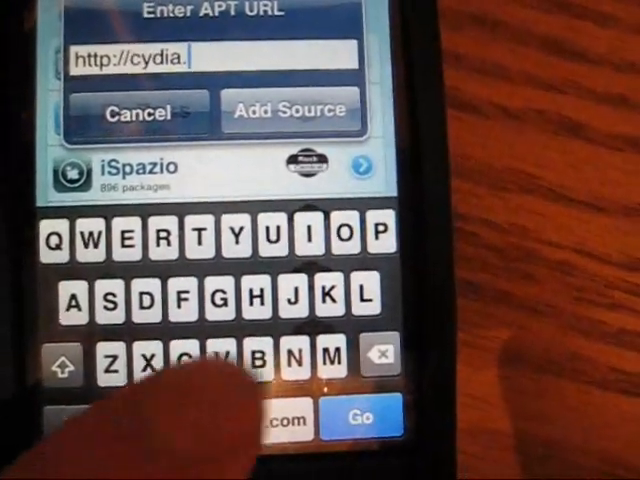
pyautogui.write('hackulo.us')
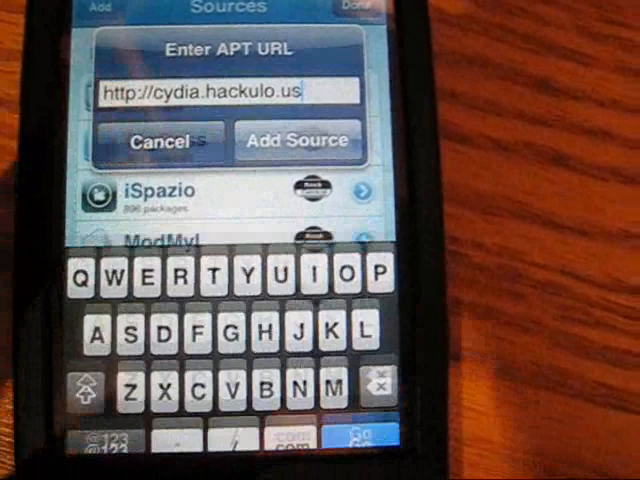
pyautogui.click(296, 140)
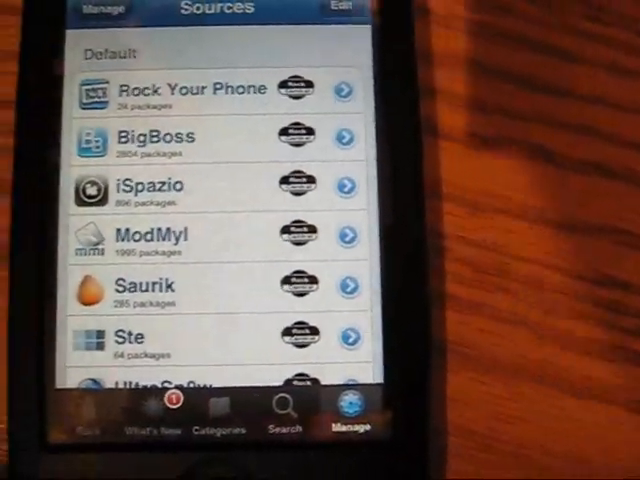
# Step: Browse the Hackulo.us category and locate Installous in its package list
pyautogui.click(218, 416)
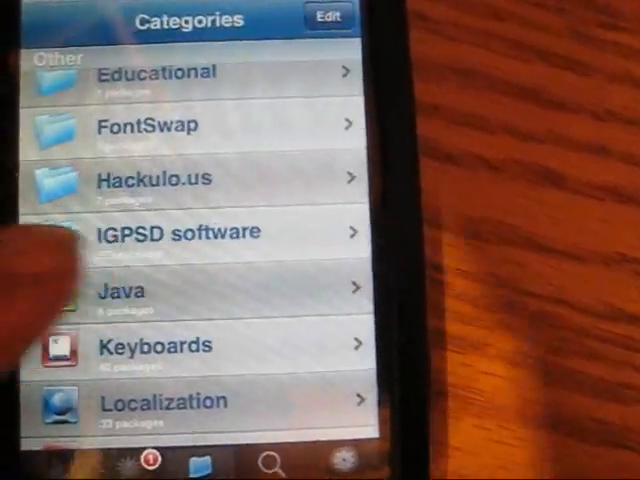
pyautogui.click(150, 178)
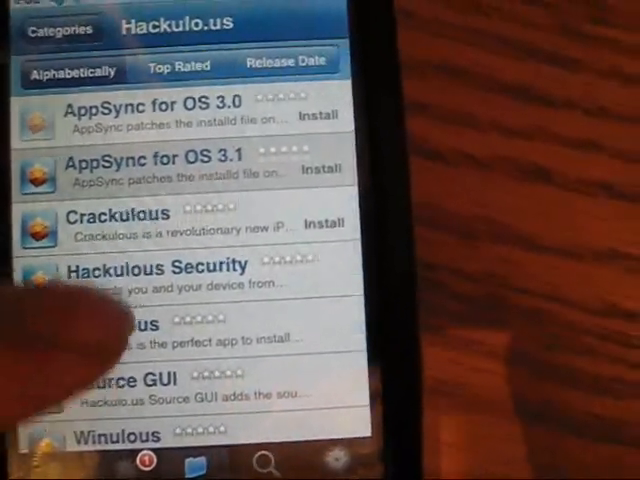
pyautogui.scroll(-3)
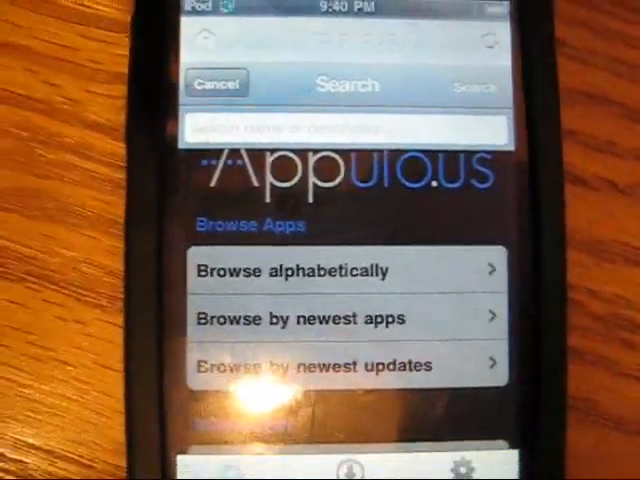
# Step: Search the Appulous catalogue for an app name beginning with 'The'
pyautogui.click(340, 130)
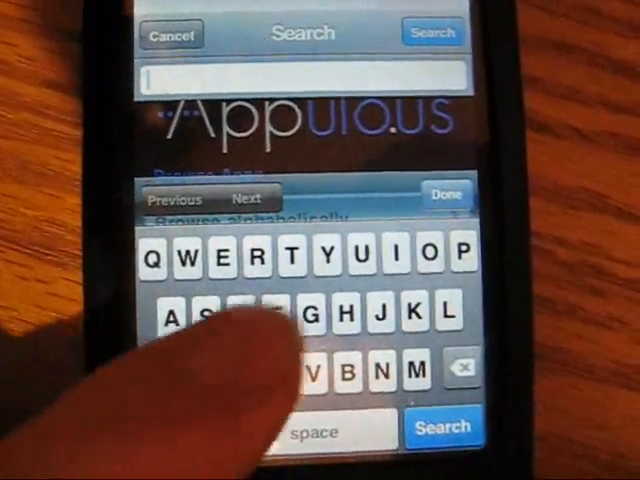
pyautogui.write('The')
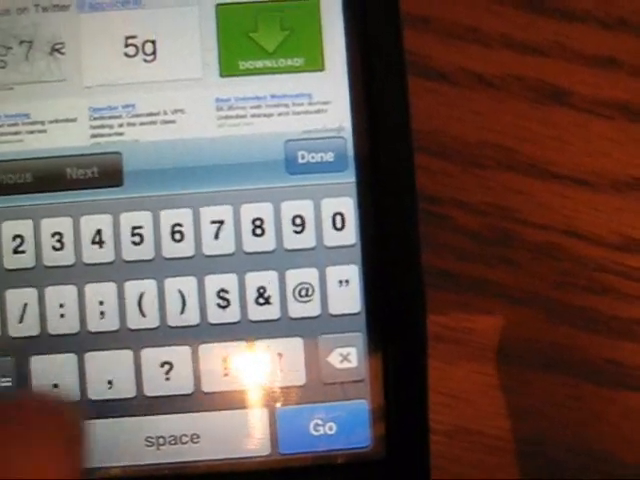
# Step: Enter the captcha code 5g7r and submit it to continue the download
pyautogui.write('7')
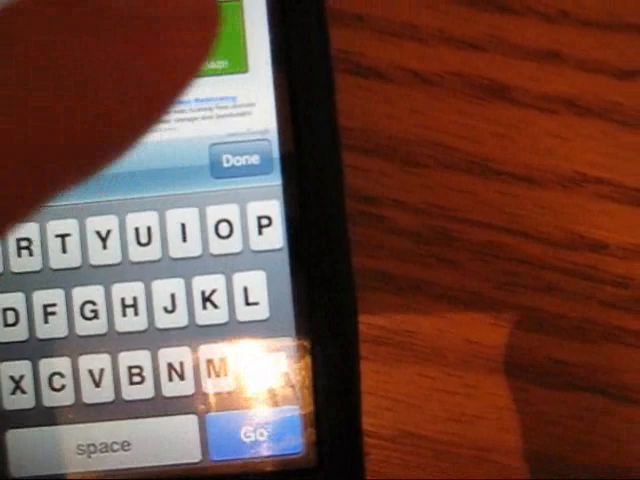
pyautogui.click(256, 438)
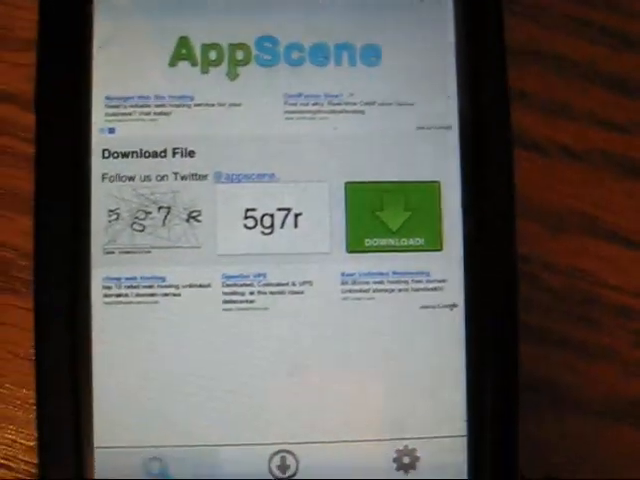